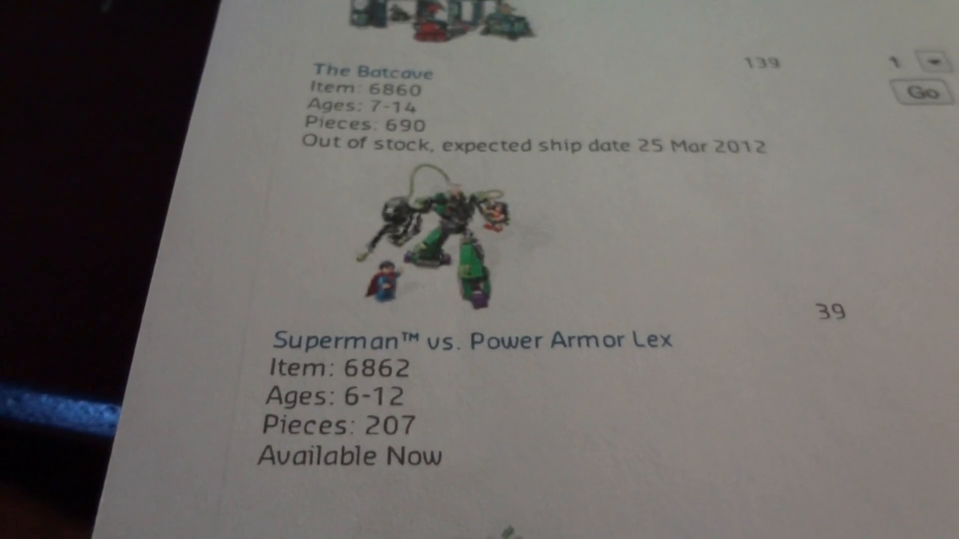
scroll("down", 3)
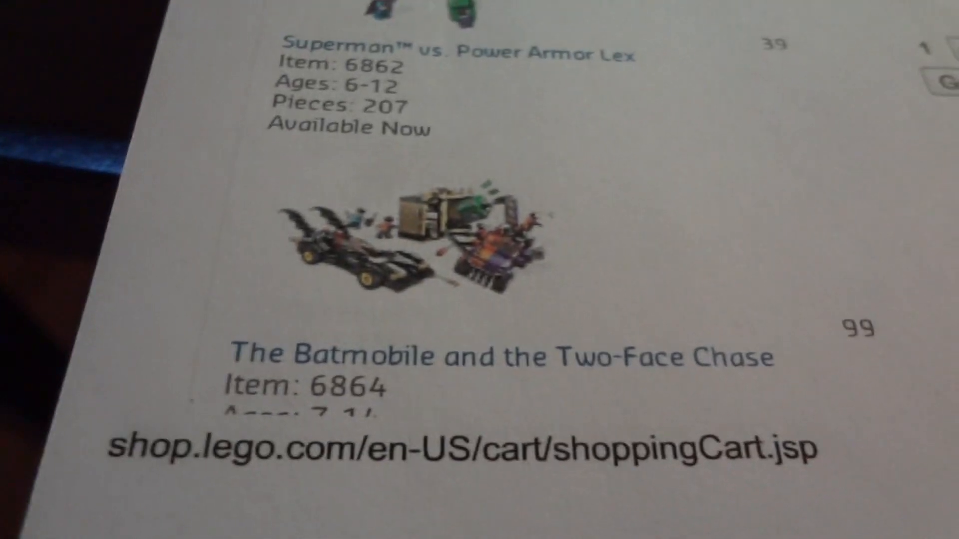